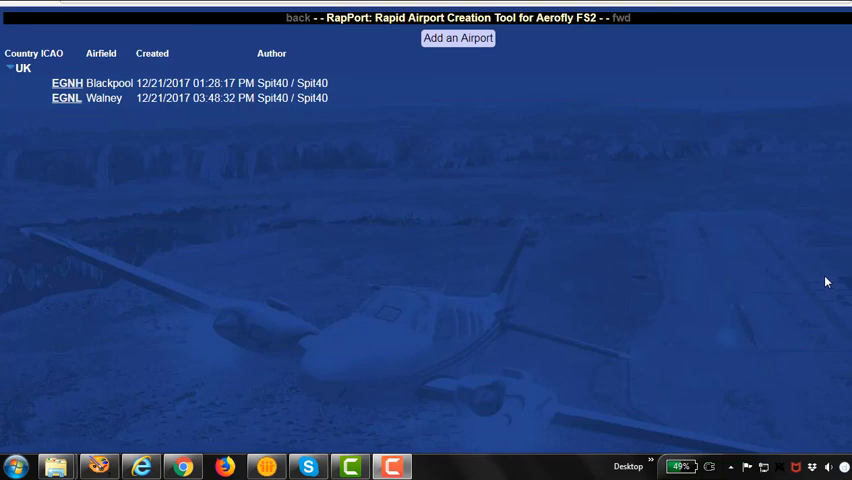
pyautogui.moveTo(602, 183)
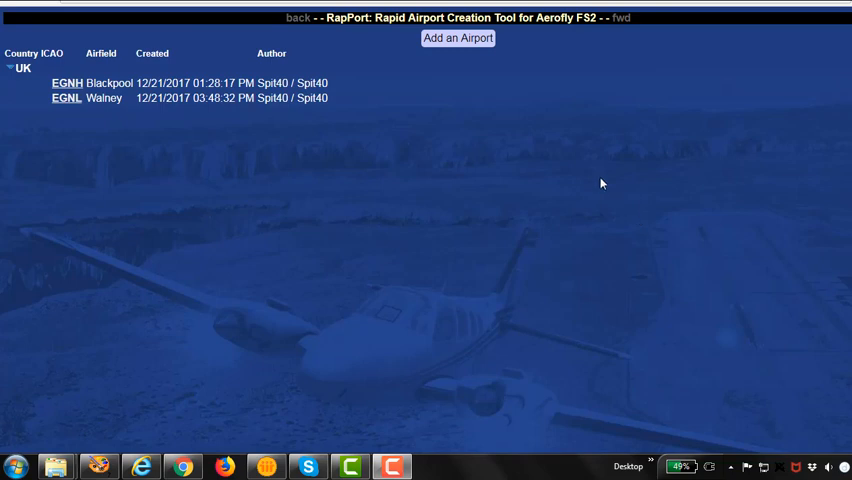
pyautogui.moveTo(543, 172)
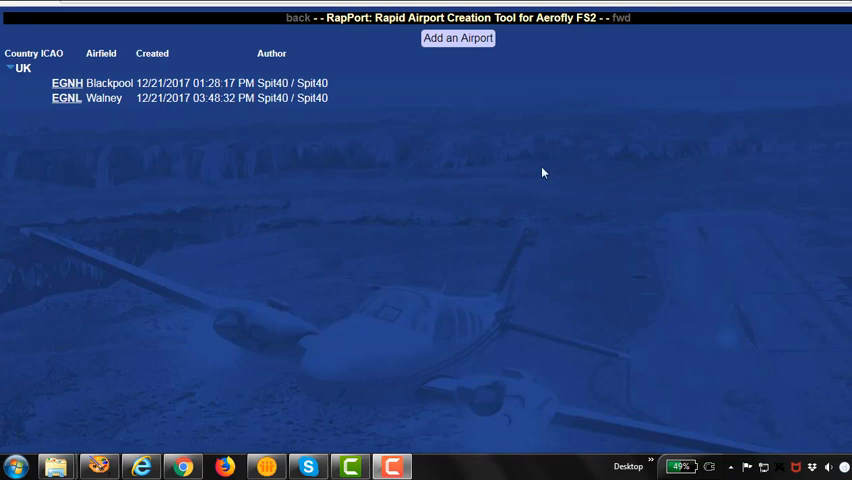
pyautogui.moveTo(457, 38)
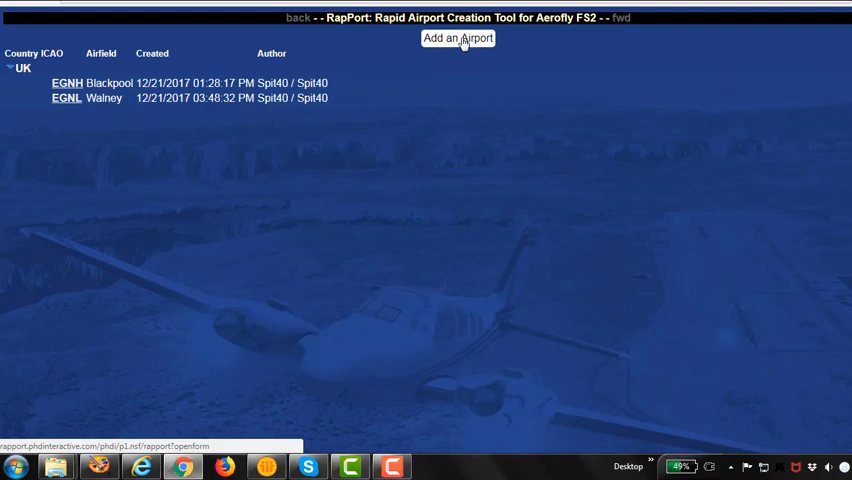
# - Start a new airport with country UK and ICAO code EG…, checking the Biggin Hill chart
pyautogui.click(457, 38)
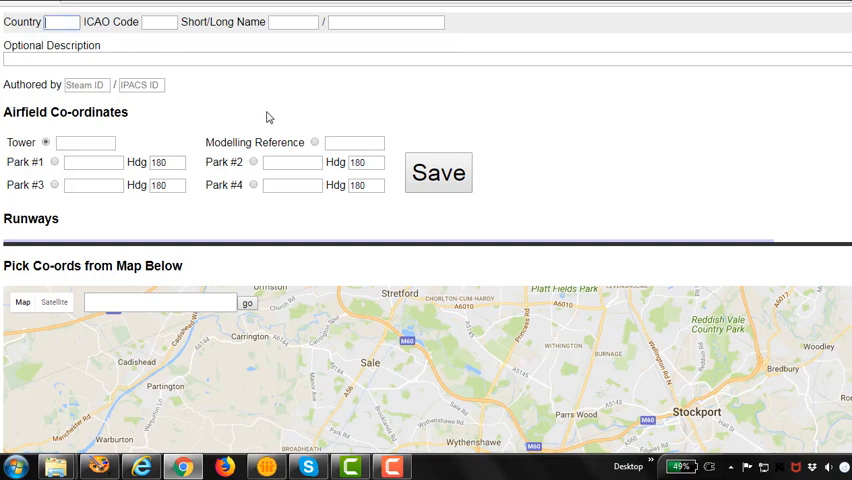
pyautogui.write('UK')
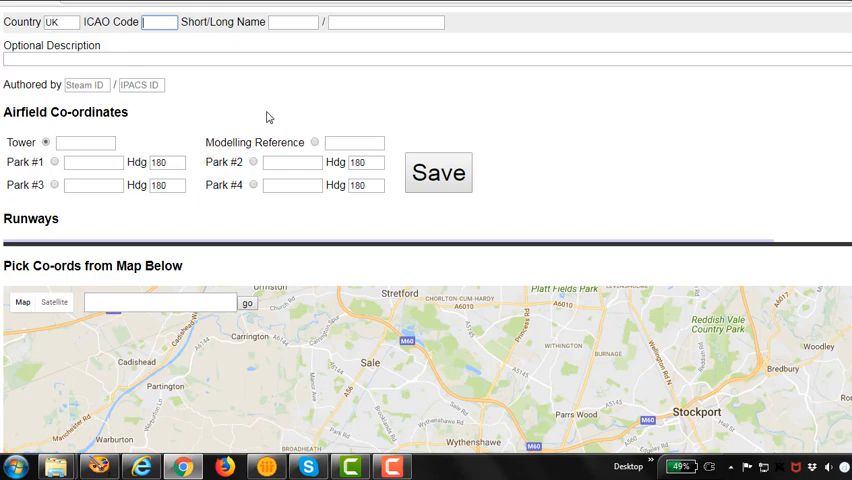
pyautogui.write('EG')
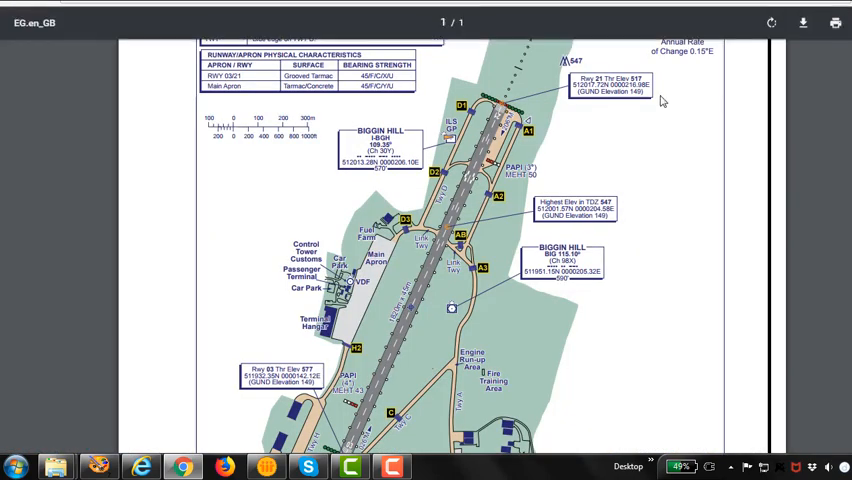
pyautogui.scroll(3)
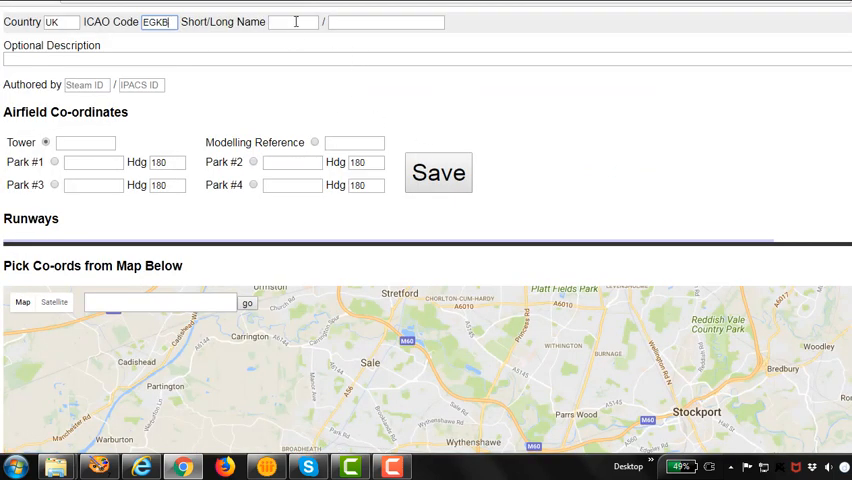
# - Enter 'Biggin Hill' as the short name and begin the long name
pyautogui.write('Big')
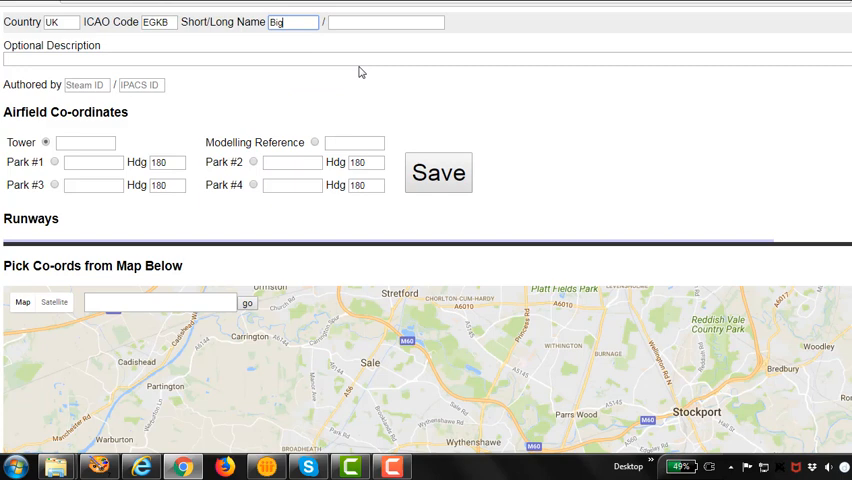
pyautogui.write('gin Hill')
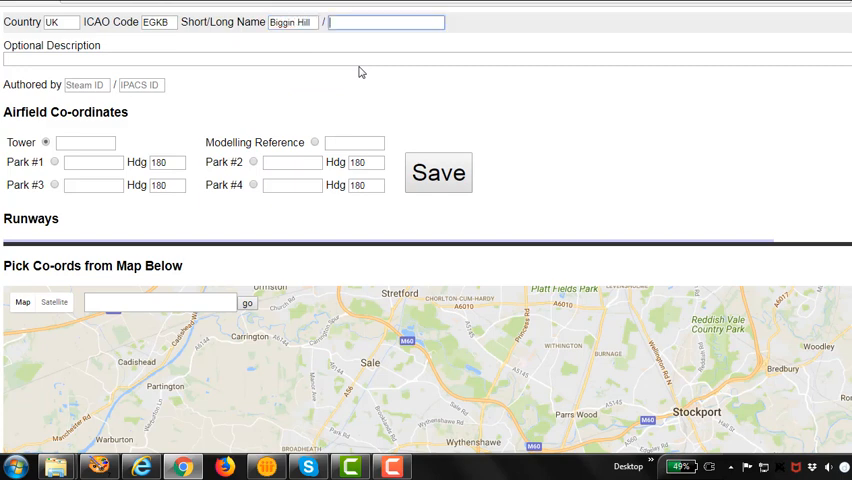
pyautogui.write('Biggin H')
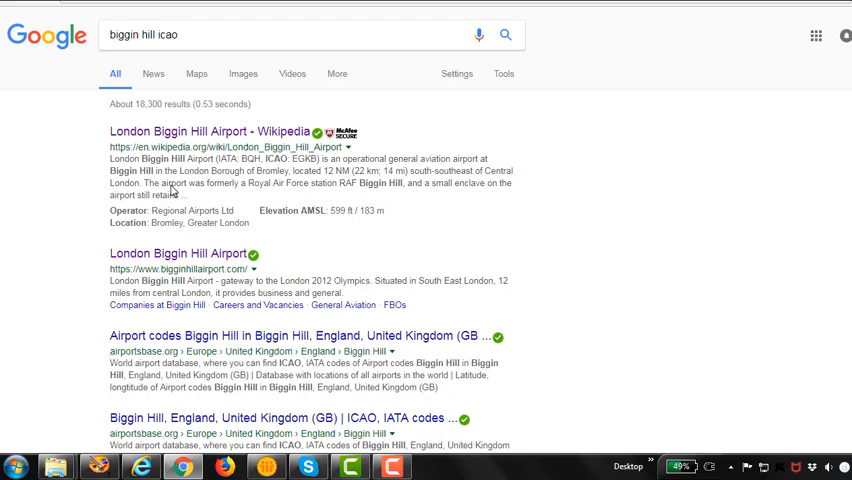
# - Select the Wikipedia summary text in the 'biggin hill icao' search results
pyautogui.doubleClick(200, 159)
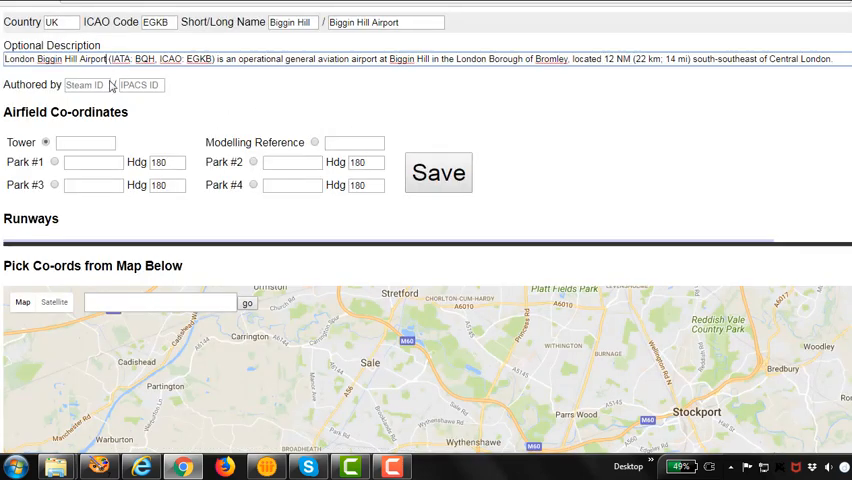
# - Remove the bracketed codes from the description and enter Spit40 as author ID
pyautogui.doubleClick(165, 59)
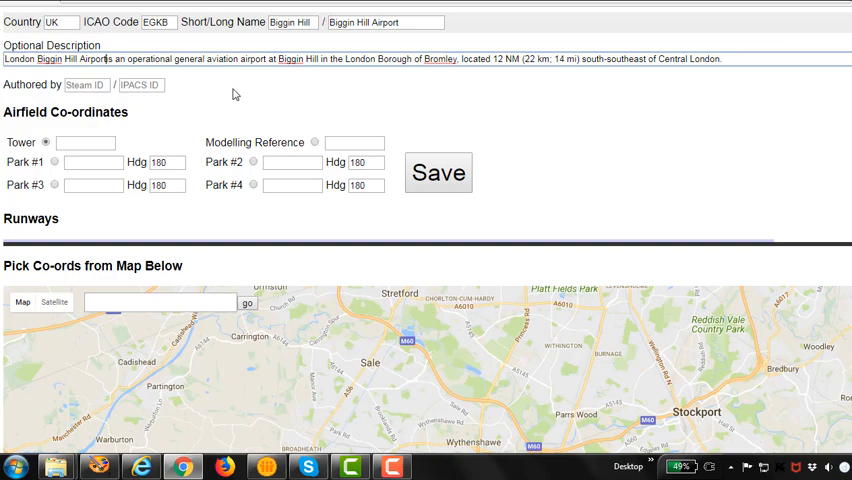
pyautogui.write('Spit40')
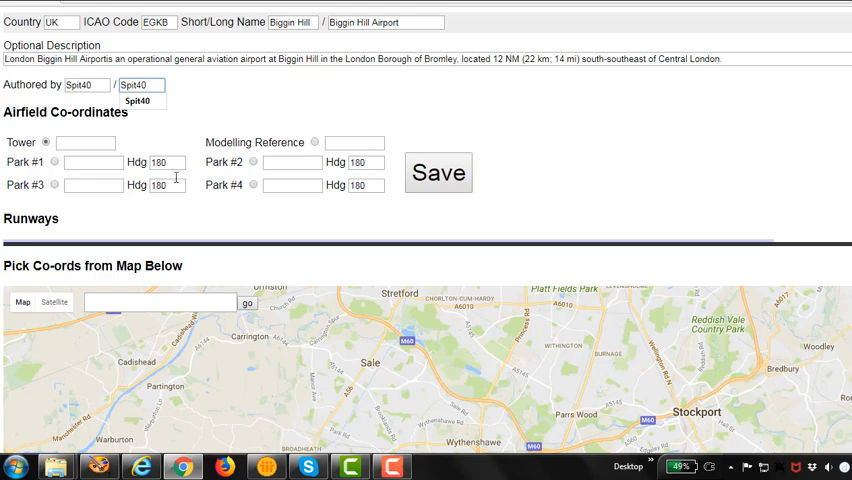
pyautogui.moveTo(726, 160)
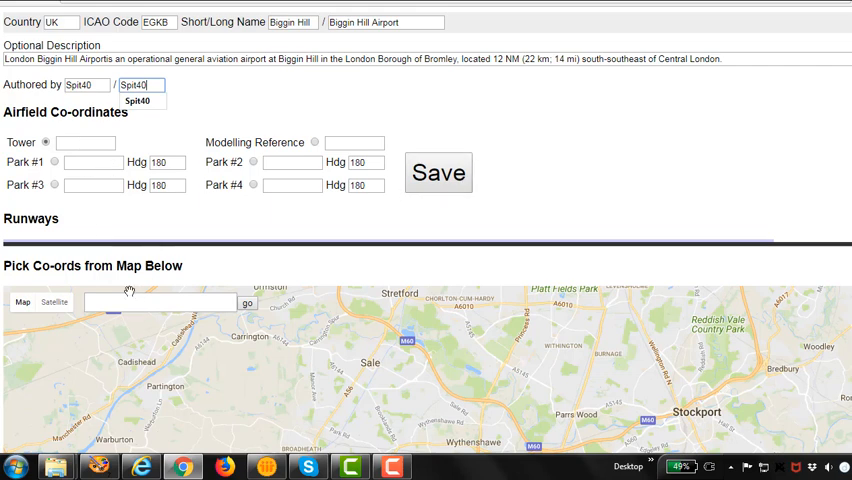
# - Search the map for 'biggin hill' and zoom to the terminal in satellite view
pyautogui.click(160, 302)
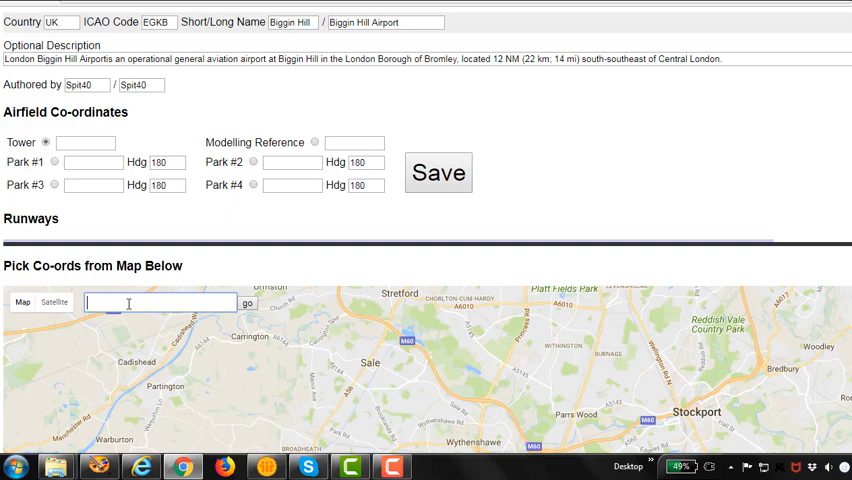
pyautogui.write('biggin hill')
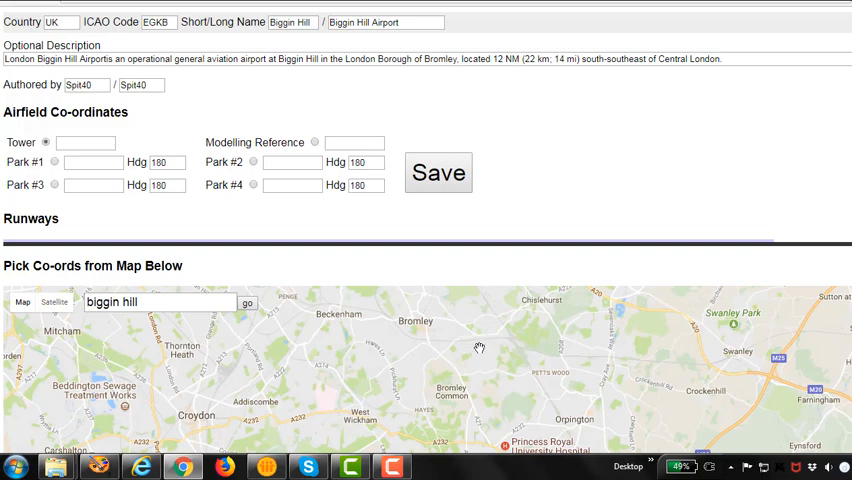
pyautogui.scroll(-3)
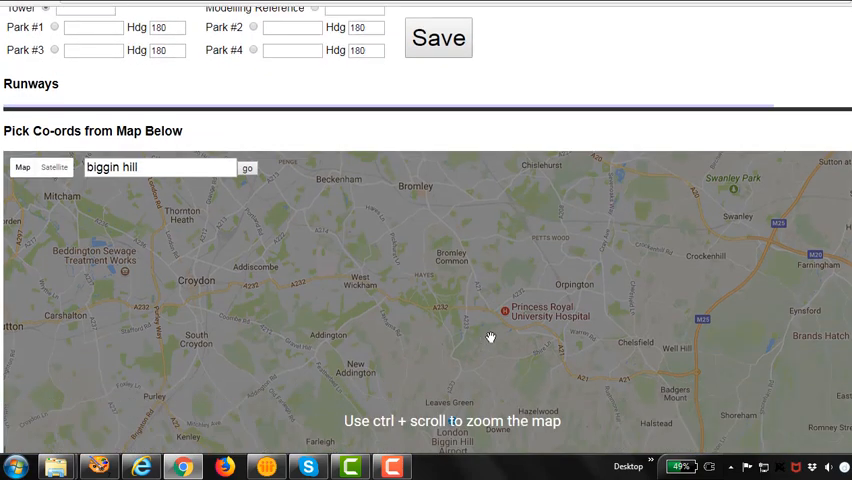
pyautogui.scroll(-3)
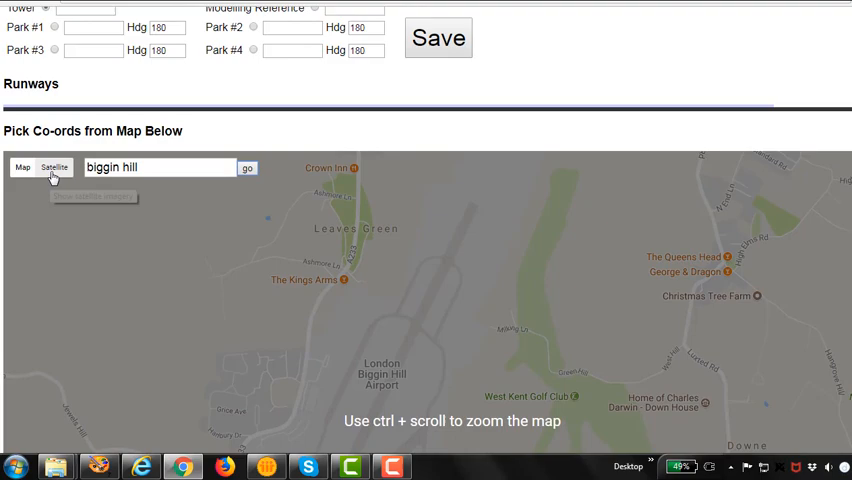
pyautogui.click(54, 167)
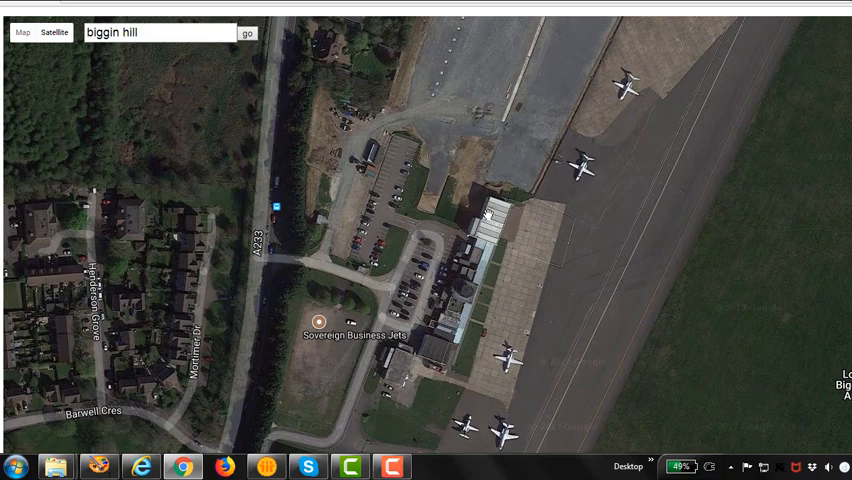
pyautogui.scroll(3)
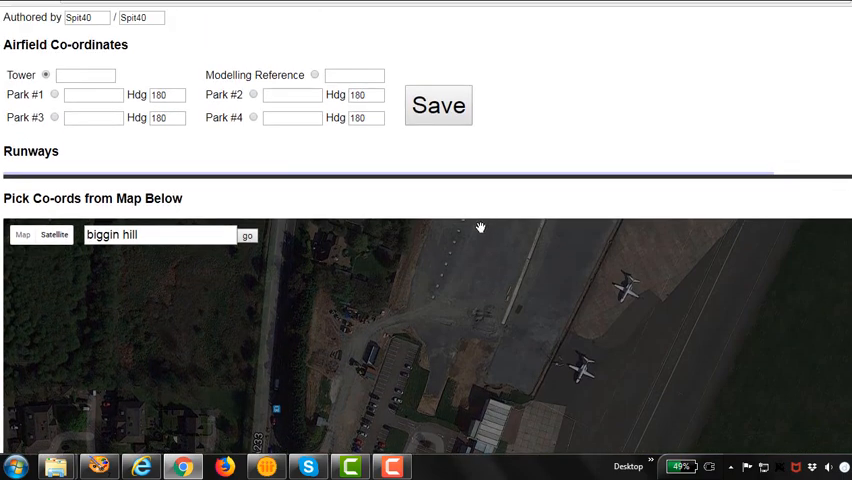
pyautogui.scroll(-3)
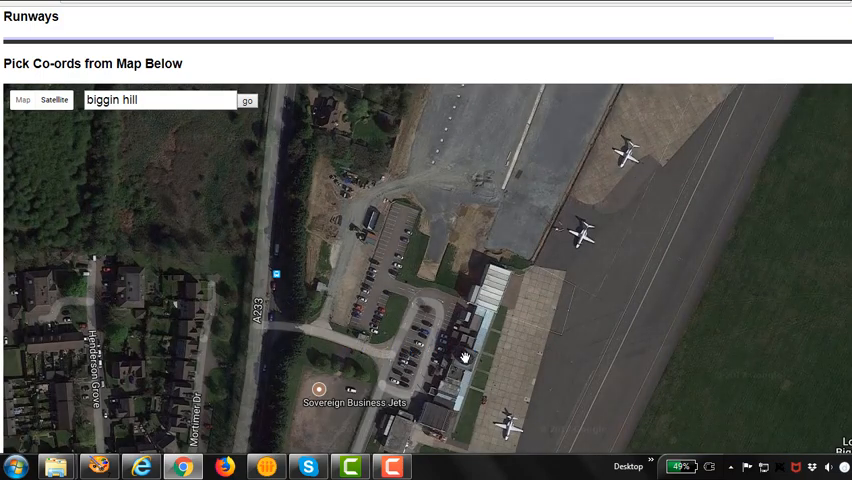
pyautogui.scroll(3)
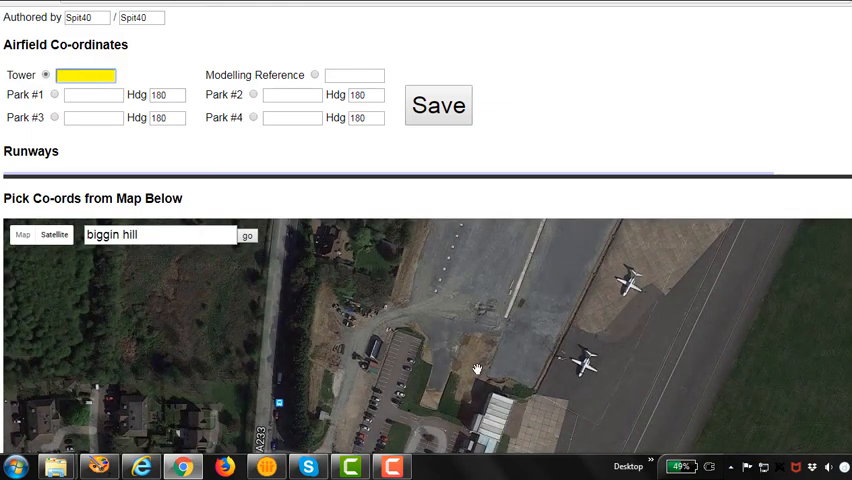
# - Fill the tower coordinate 51.331943759 from the map and select Modelling Reference
pyautogui.scroll(-3)
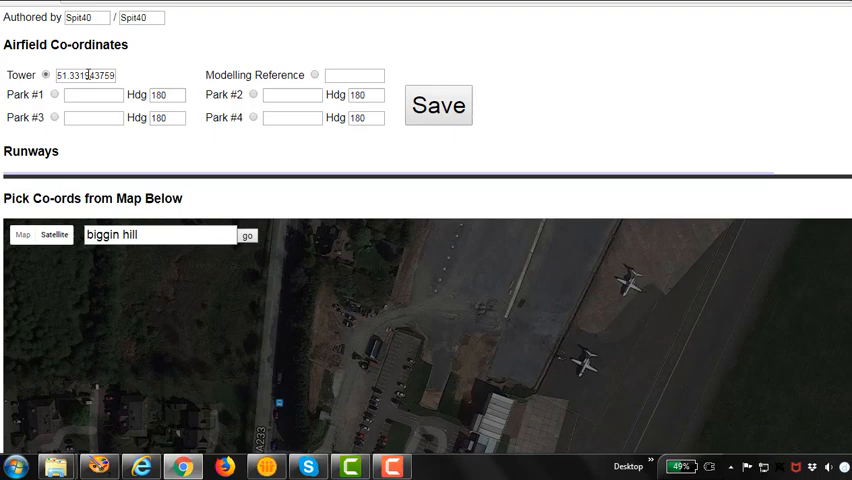
pyautogui.click(353, 75)
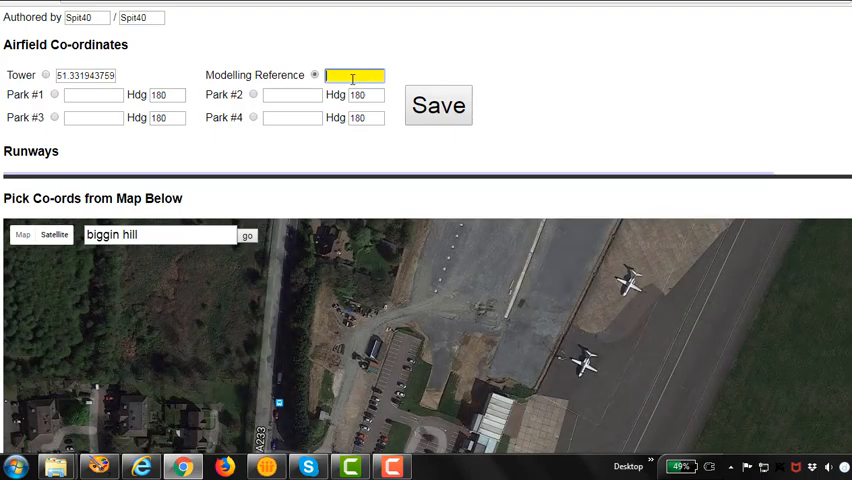
# - Bring Biggin Hill's terminal, apron and runway into view on the satellite map
pyautogui.scroll(-3)
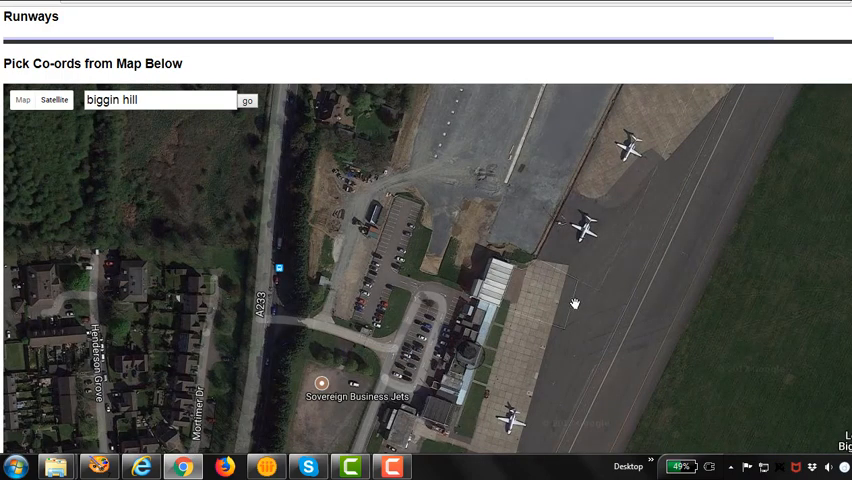
pyautogui.moveTo(573, 325)
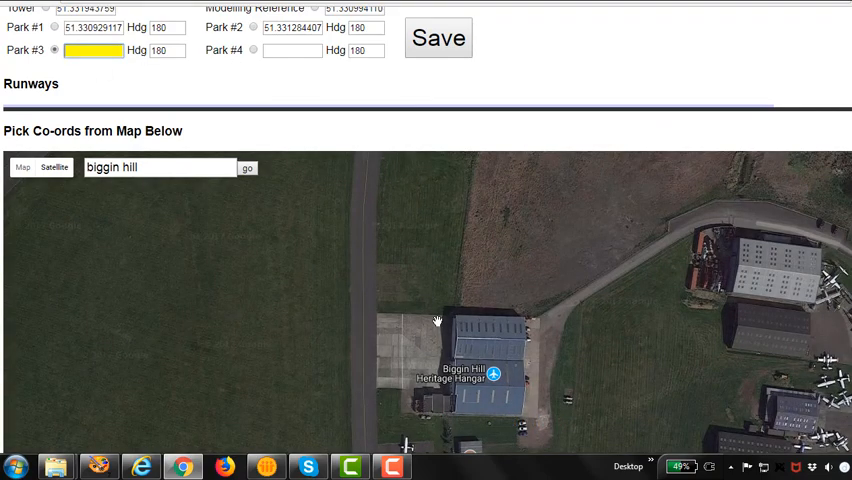
# - Pick the modelling reference and four parking coordinates, giving Park #4 heading 270
pyautogui.scroll(-3)
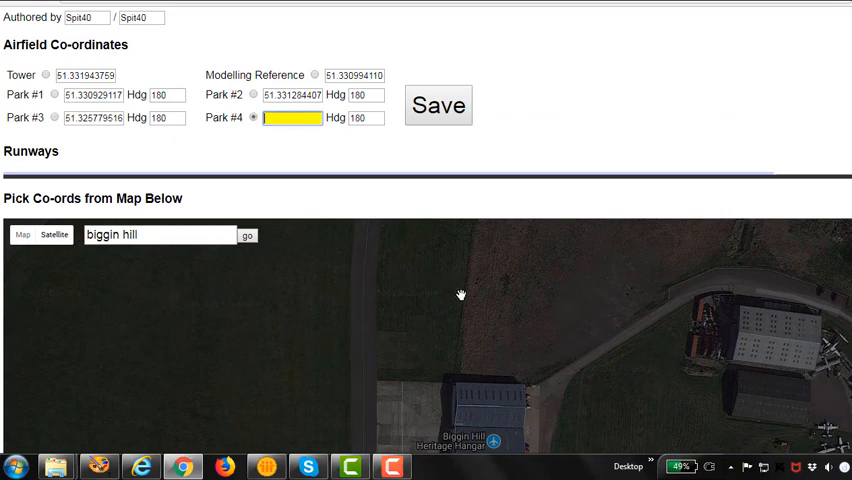
pyautogui.scroll(-3)
pyautogui.write('270')
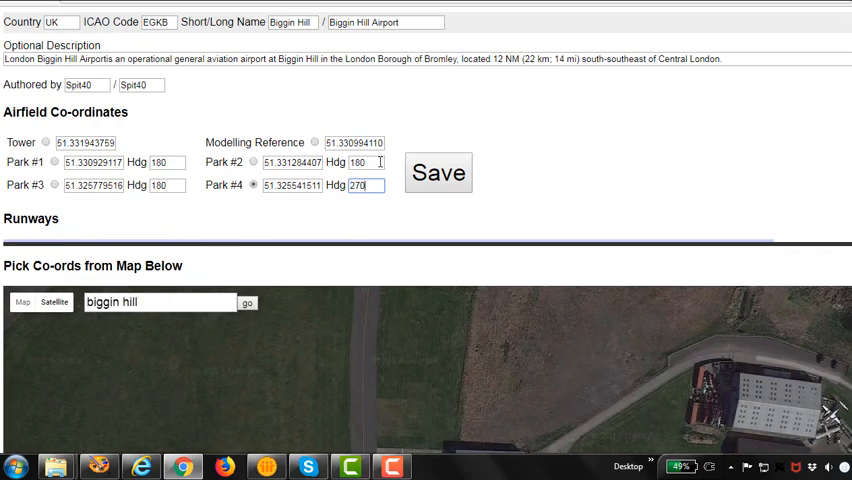
# - Set Park #3's heading to 250 and select Park #2's heading for replacement
pyautogui.tripleClick(163, 185)
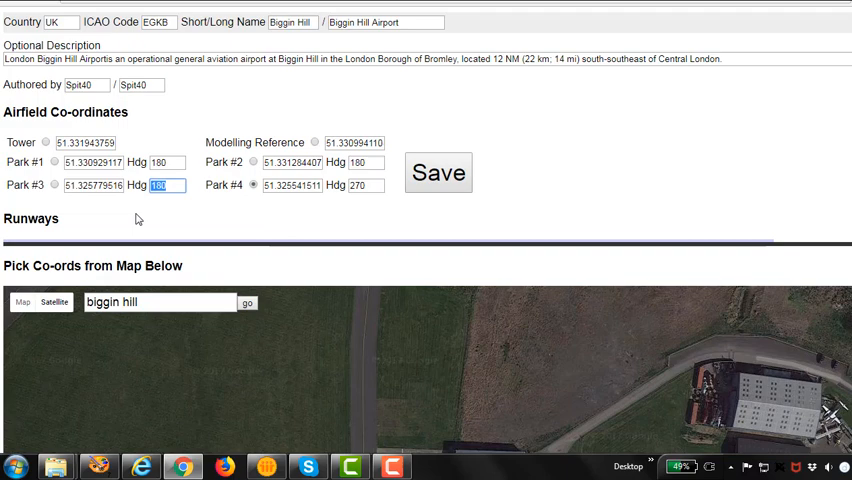
pyautogui.write('250')
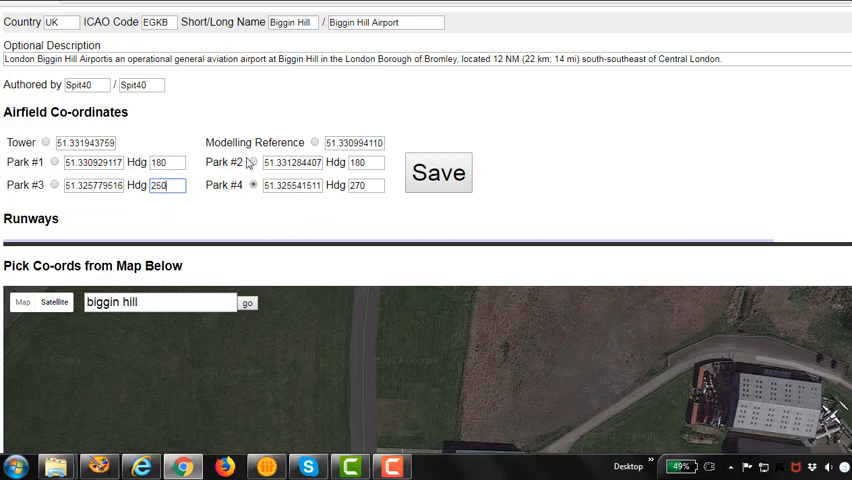
pyautogui.tripleClick(161, 162)
pyautogui.write('120')
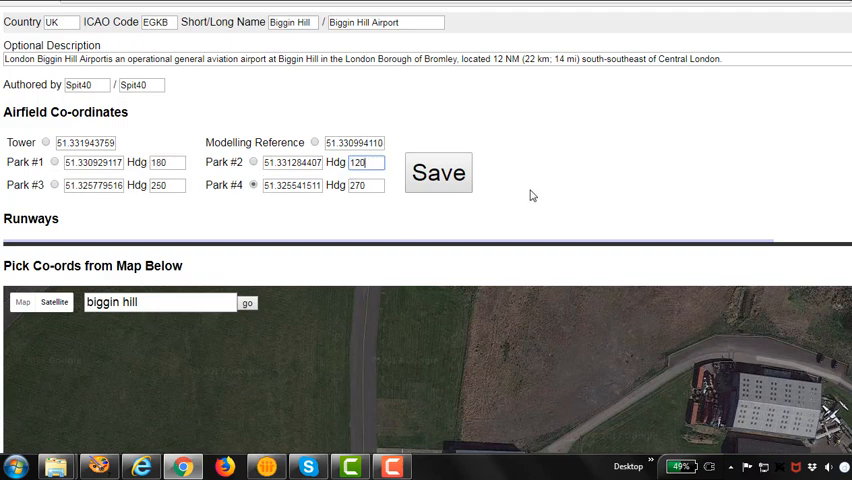
pyautogui.moveTo(631, 154)
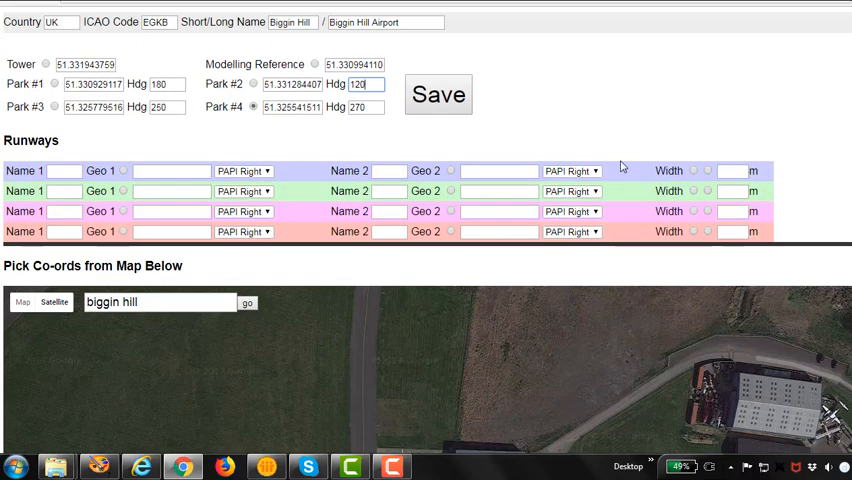
# - Name runway ends 03 and 21, picking both threshold coordinates from the map
pyautogui.scroll(-3)
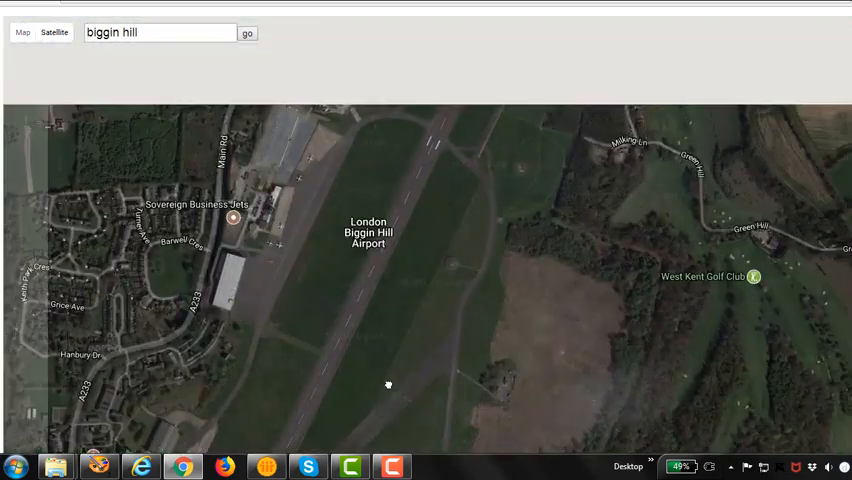
pyautogui.moveTo(388, 385); pyautogui.dragTo(383, 216)
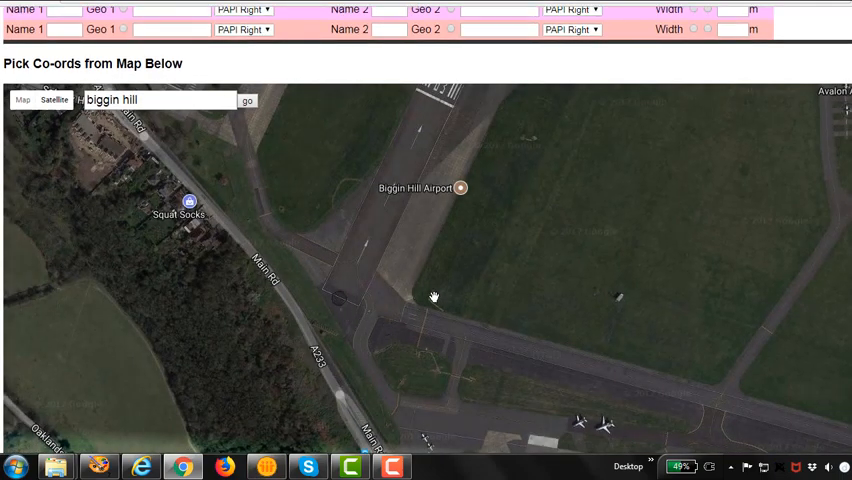
pyautogui.scroll(3)
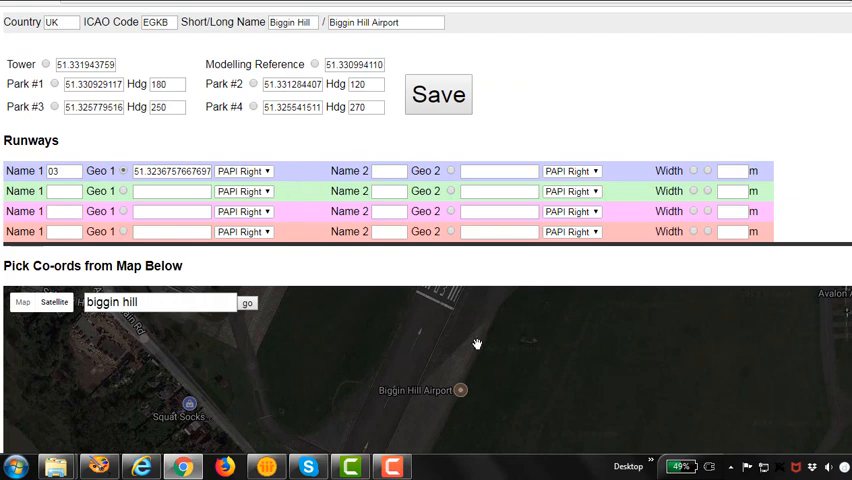
pyautogui.scroll(-3)
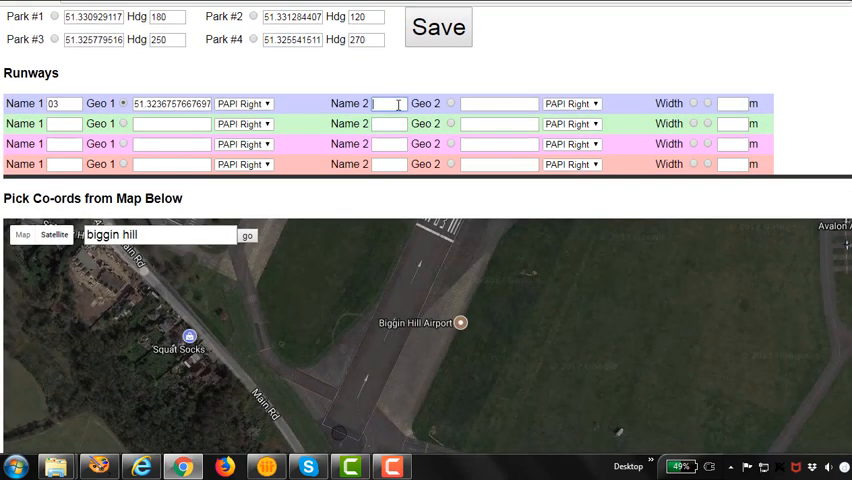
pyautogui.scroll(-3)
pyautogui.write('21')
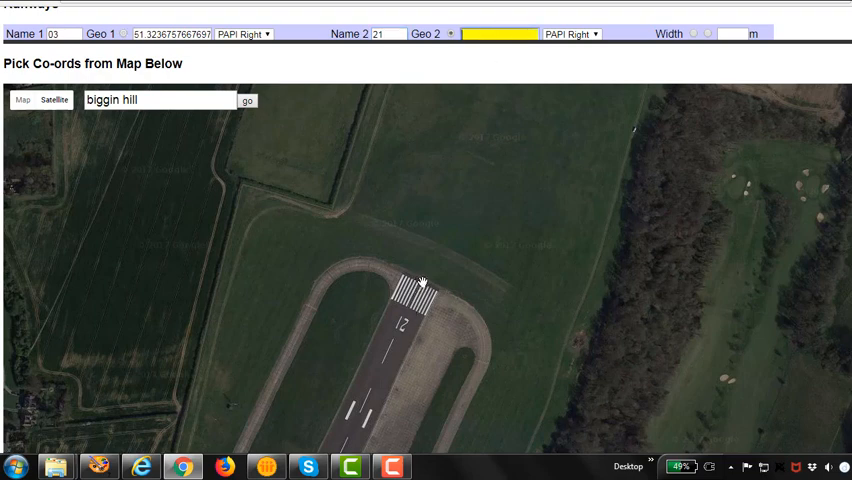
pyautogui.click(421, 280)
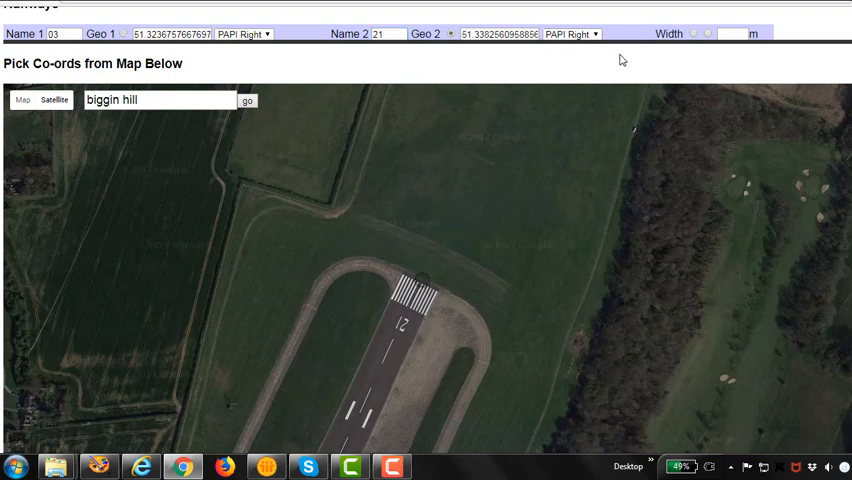
pyautogui.scroll(3)
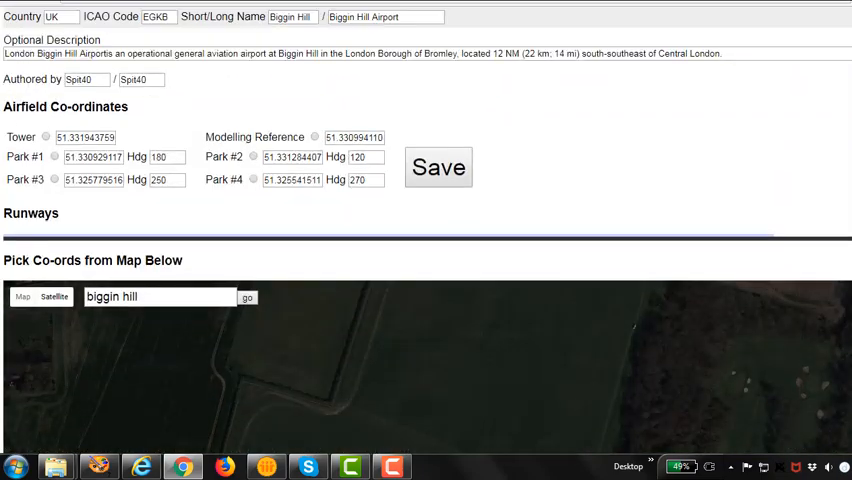
# - Enter a width of 44 m for runway 03/21 in the first runway row
pyautogui.scroll(-3)
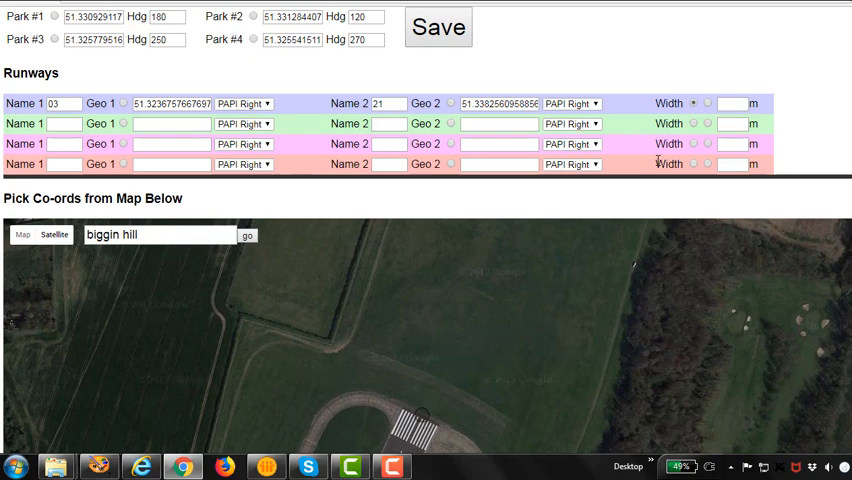
pyautogui.scroll(-3)
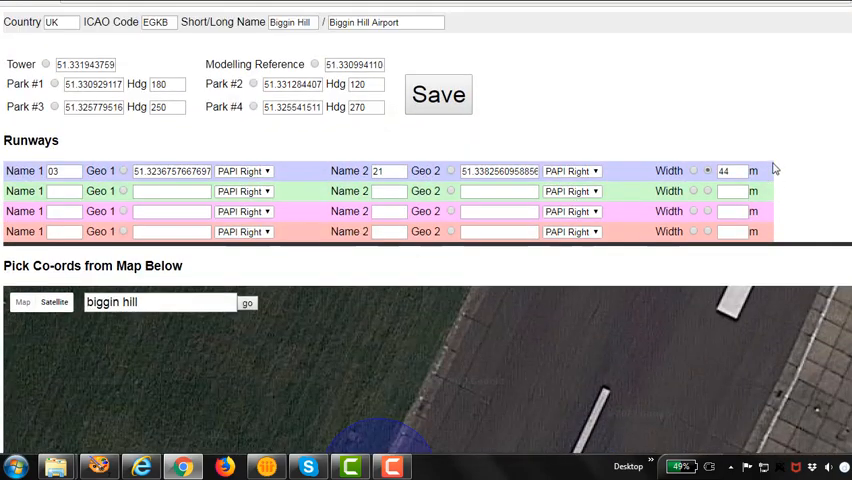
pyautogui.scroll(-3)
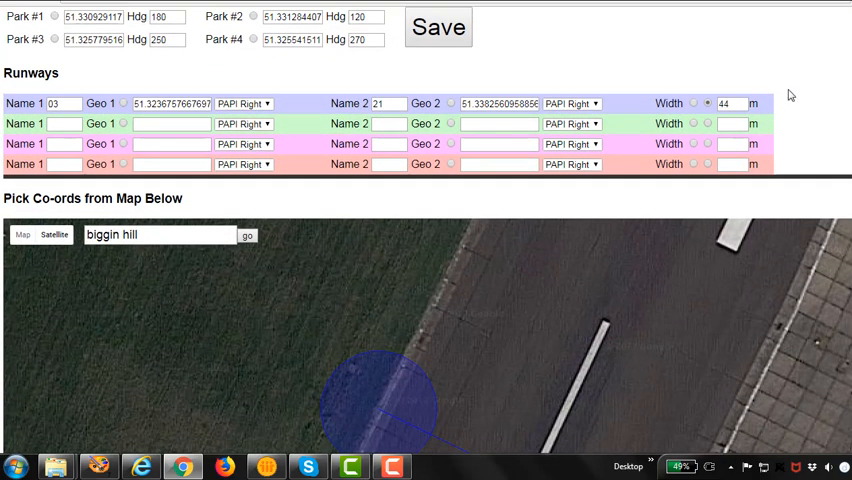
pyautogui.click(160, 164)
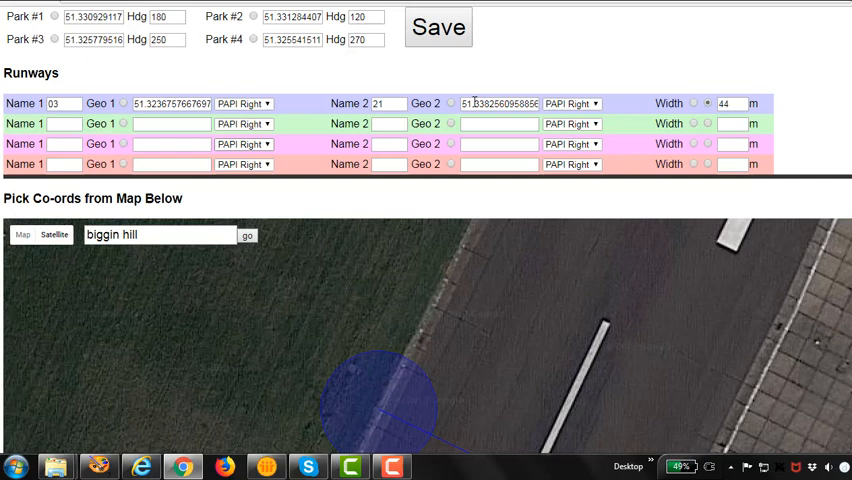
pyautogui.scroll(3)
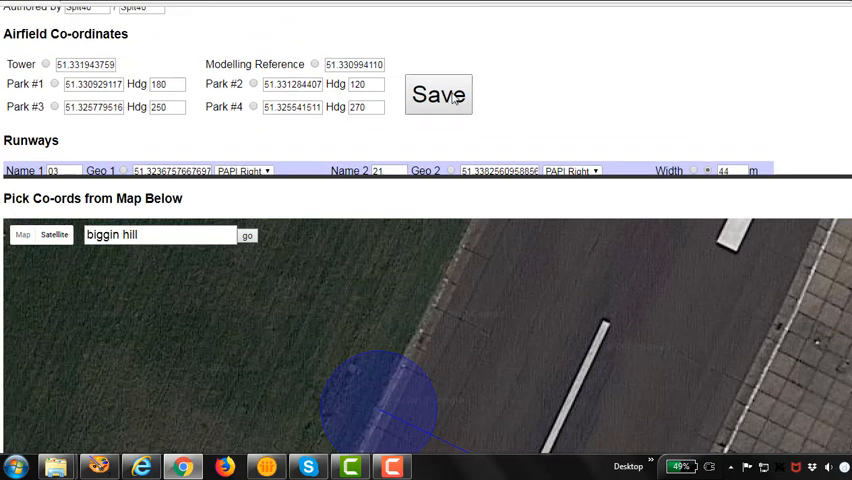
# - Save the Biggin Hill (EGKB) airport entry
pyautogui.click(437, 94)
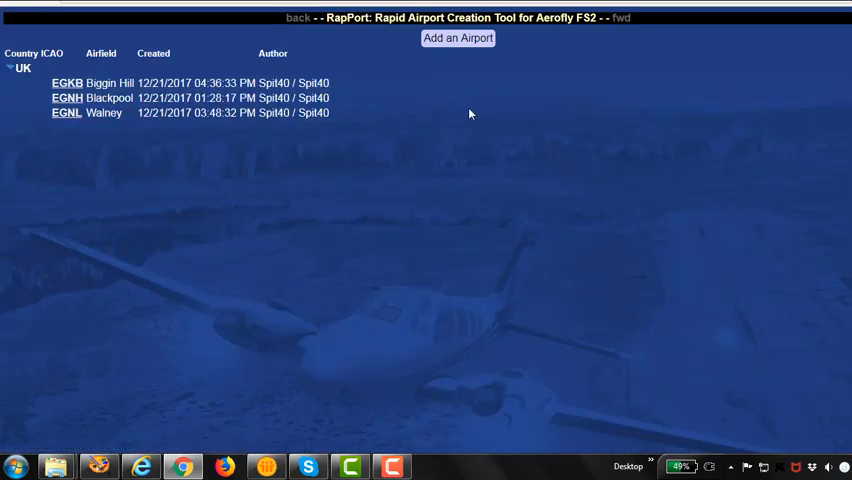
pyautogui.moveTo(67, 83)
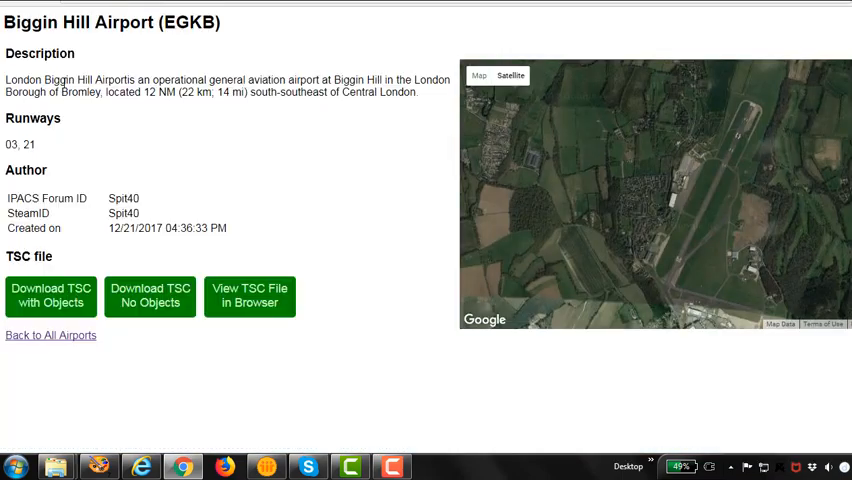
pyautogui.moveTo(481, 223)
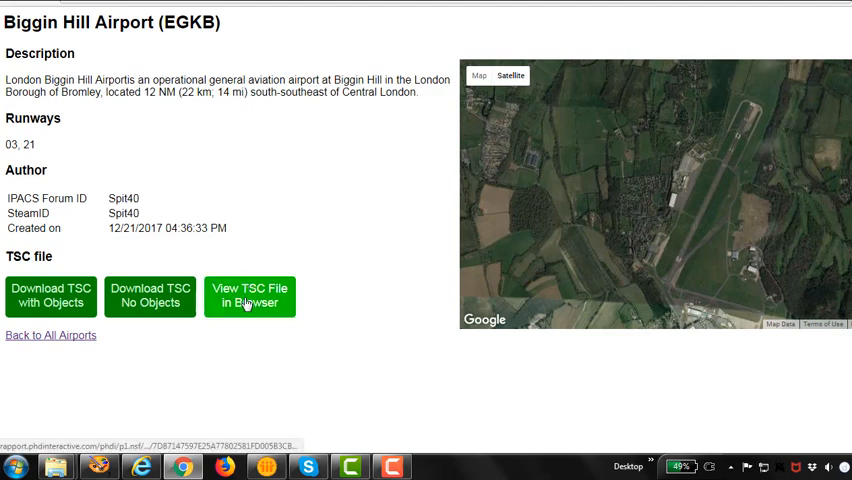
pyautogui.click(249, 295)
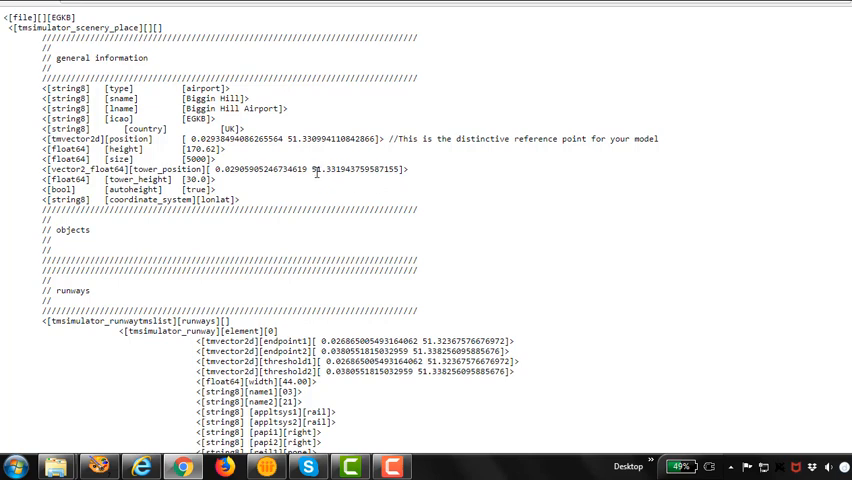
pyautogui.scroll(-3)
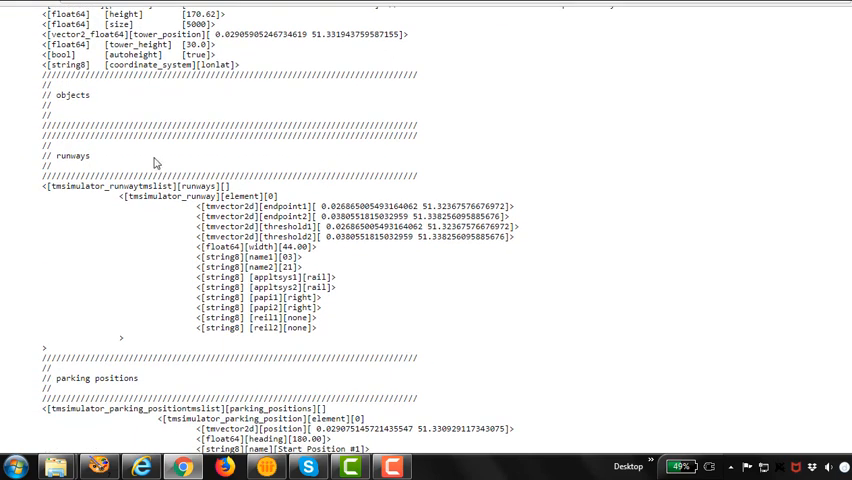
pyautogui.scroll(-3)
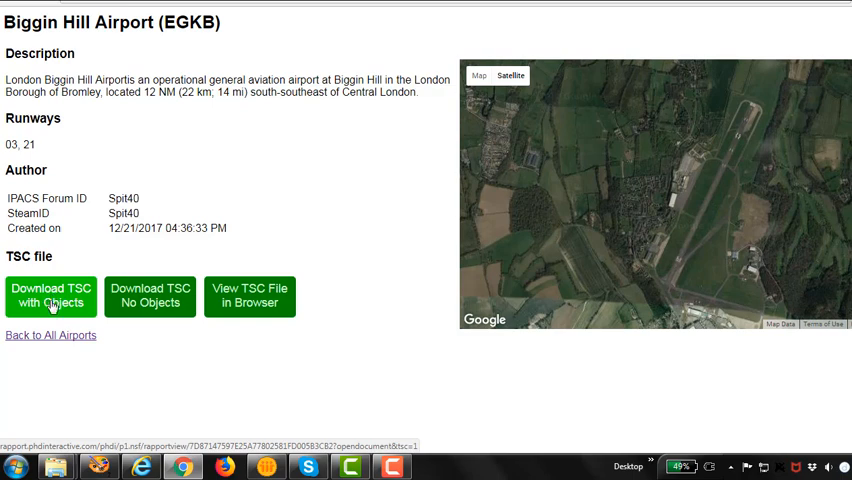
pyautogui.moveTo(205, 296)
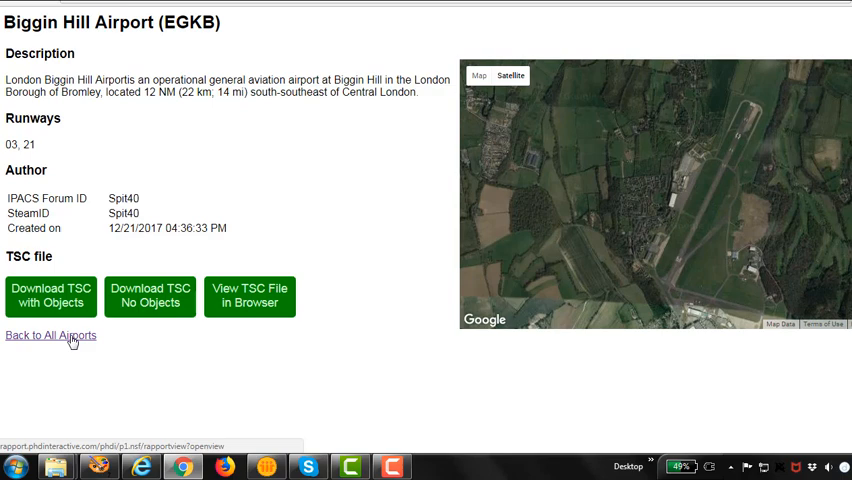
pyautogui.click(50, 335)
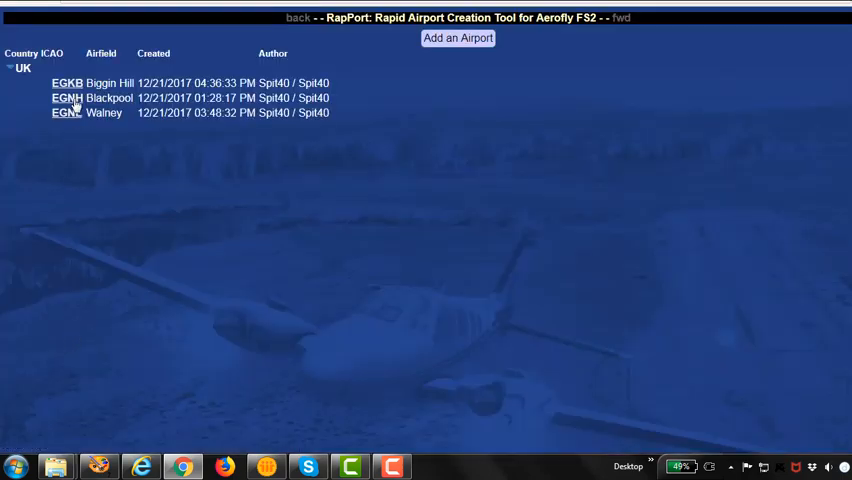
pyautogui.click(67, 98)
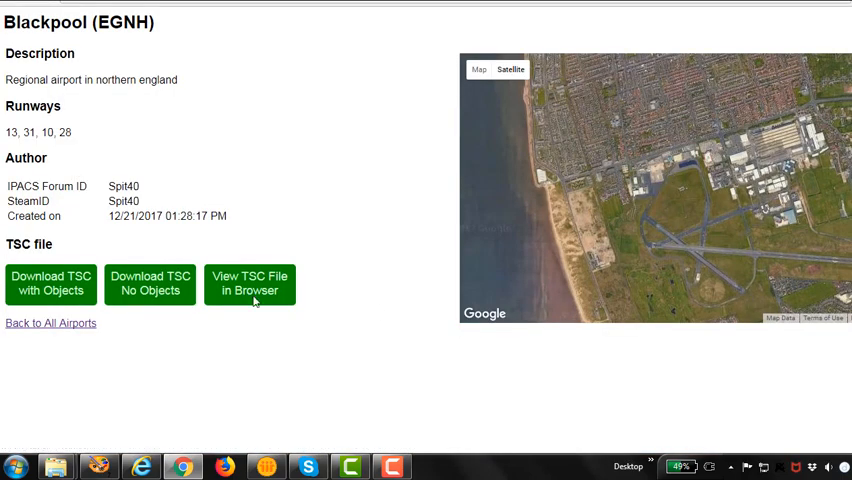
pyautogui.click(50, 323)
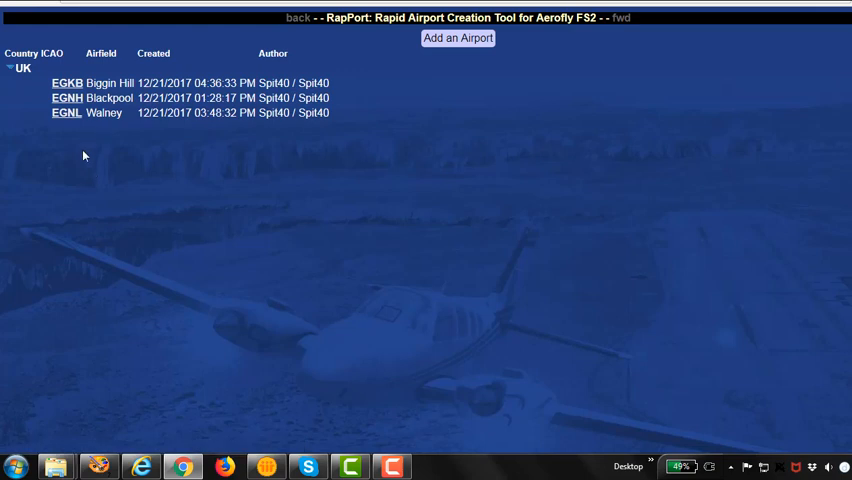
pyautogui.moveTo(81, 137)
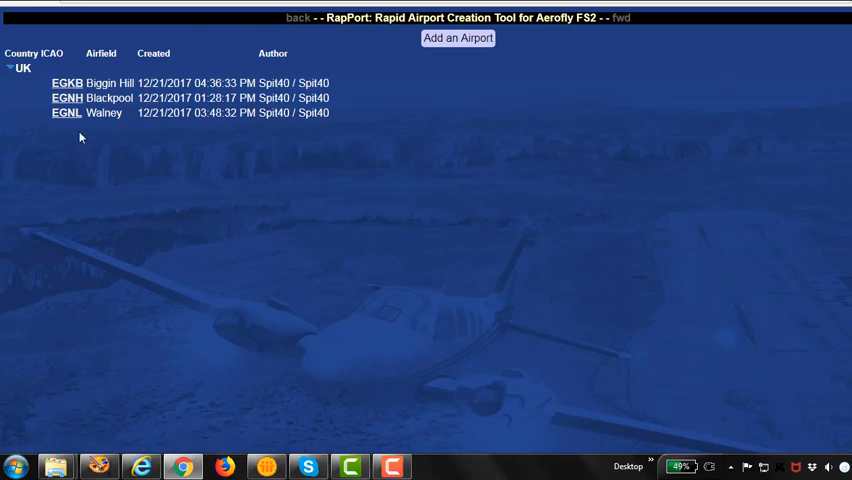
pyautogui.moveTo(67, 83)
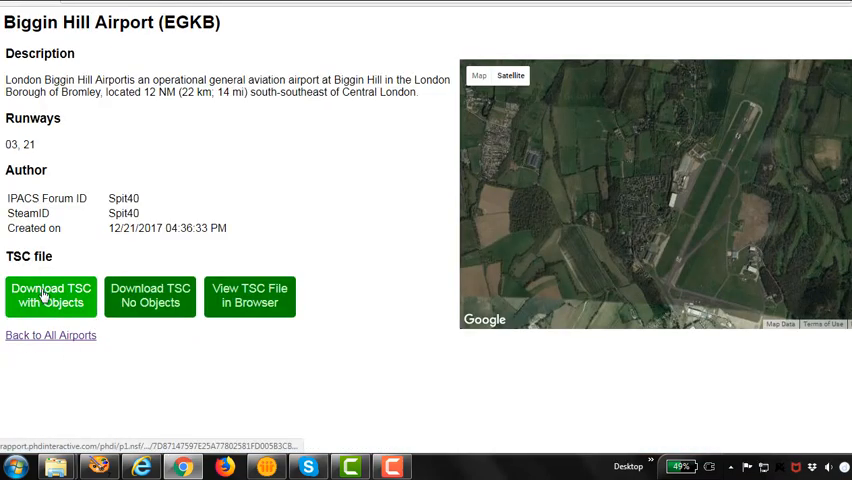
pyautogui.click(50, 295)
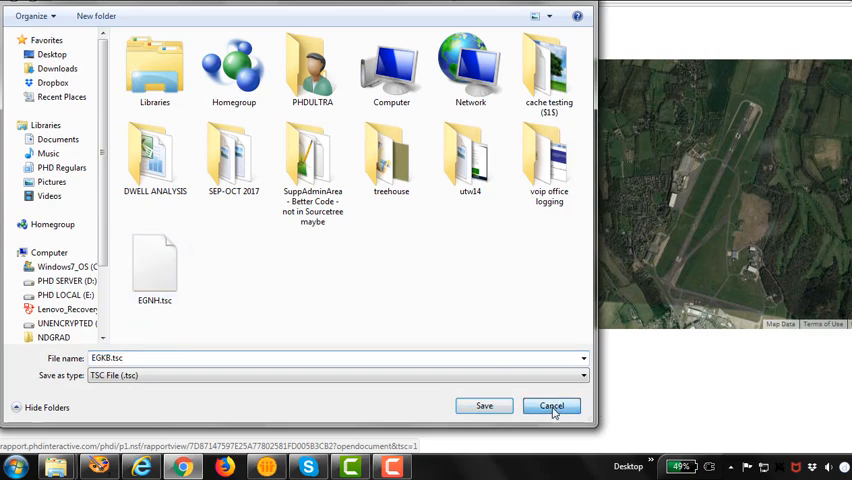
pyautogui.click(552, 405)
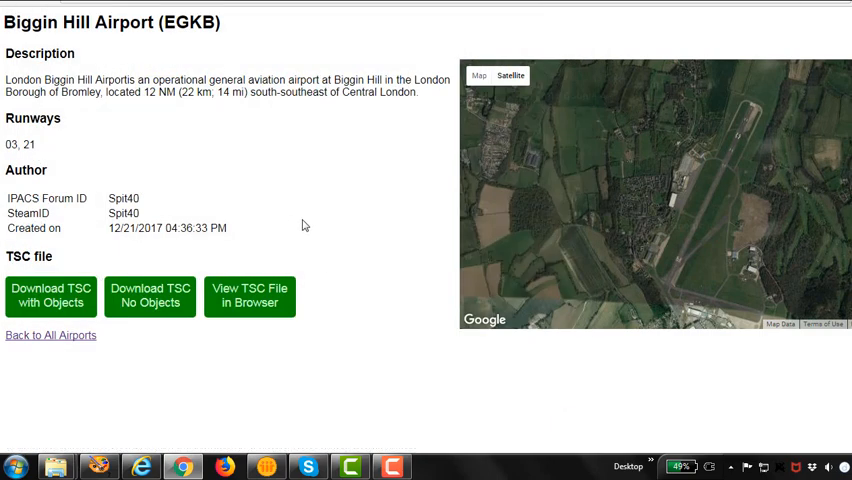